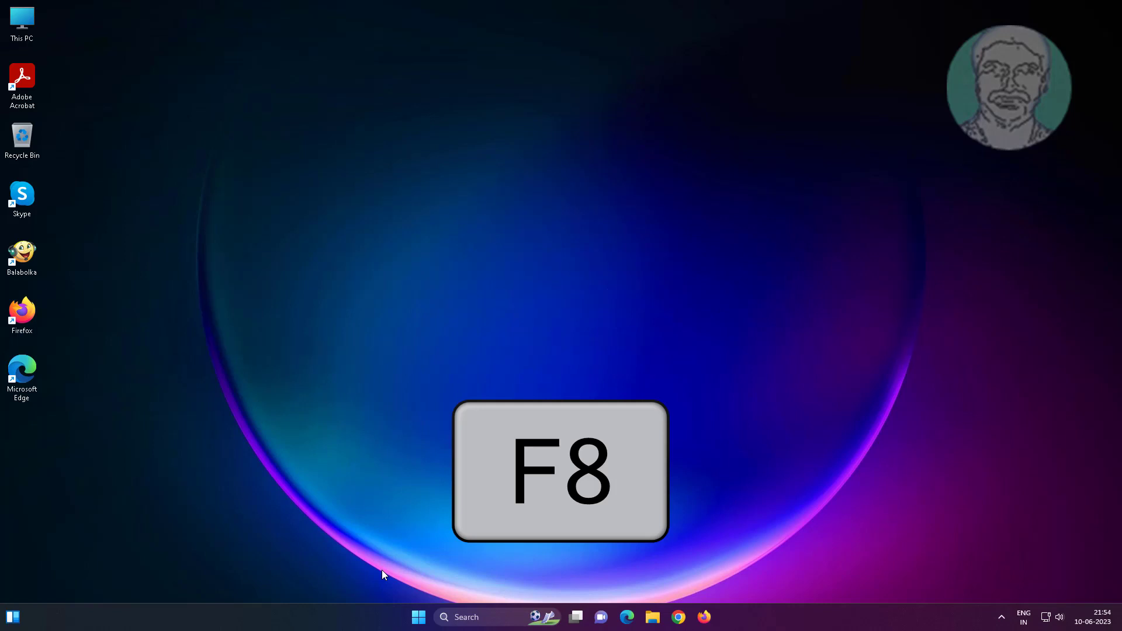
Open Settings from Start, go to Privacy & security, and scroll to App permissions
{"action": "key", "text": "f8"}
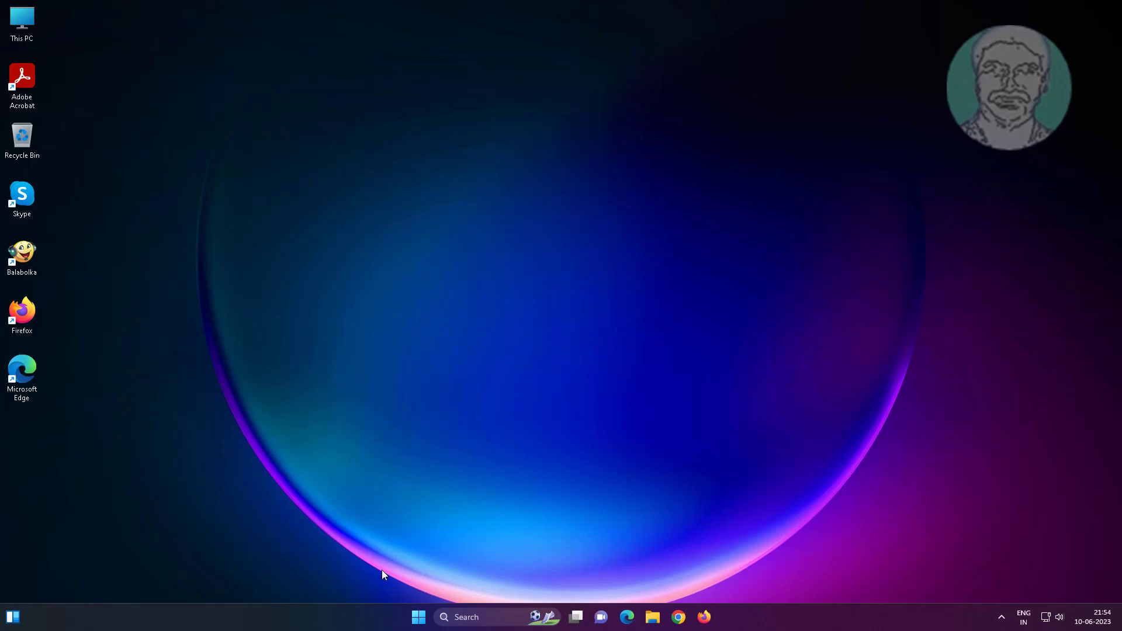
{"action": "mouse_move", "coordinate": [420, 612]}
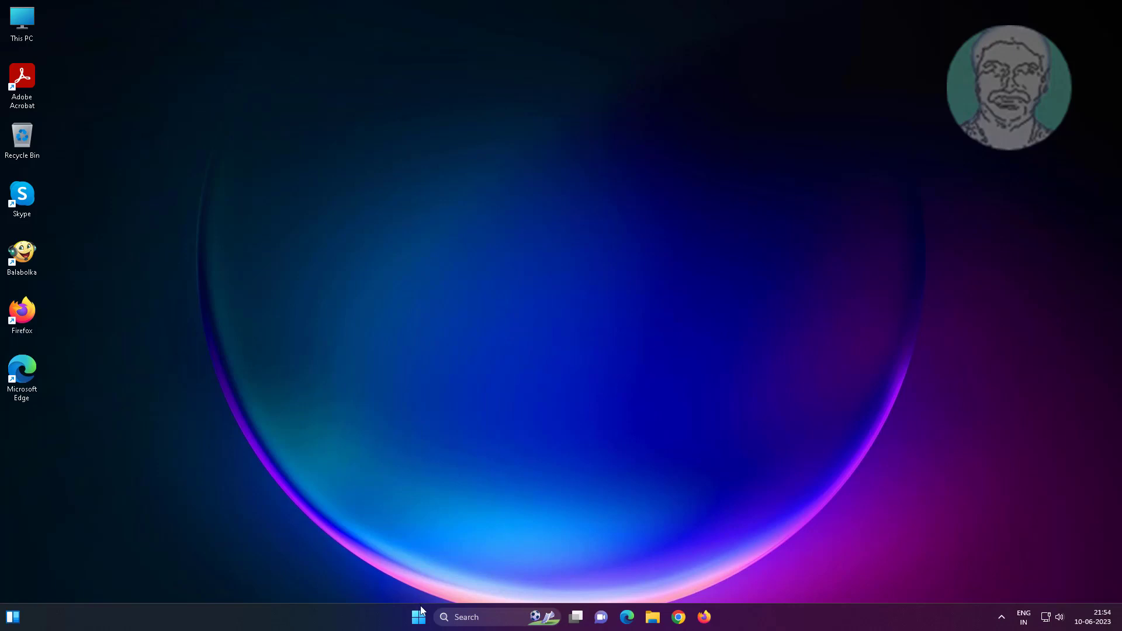
{"action": "left_click", "coordinate": [418, 617]}
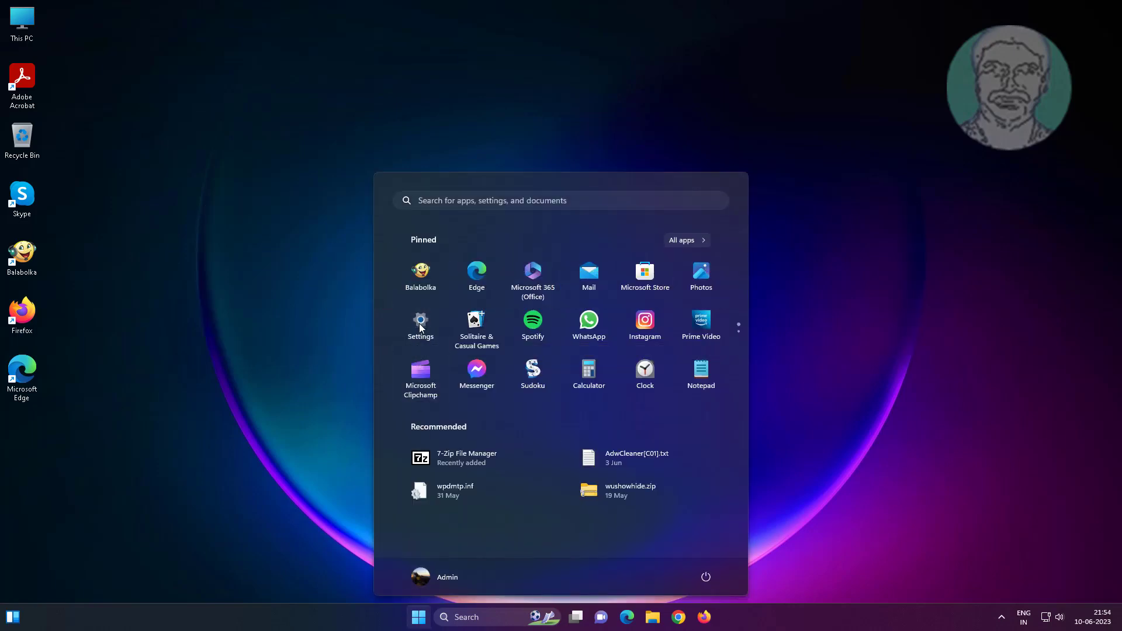
{"action": "left_click", "coordinate": [420, 323]}
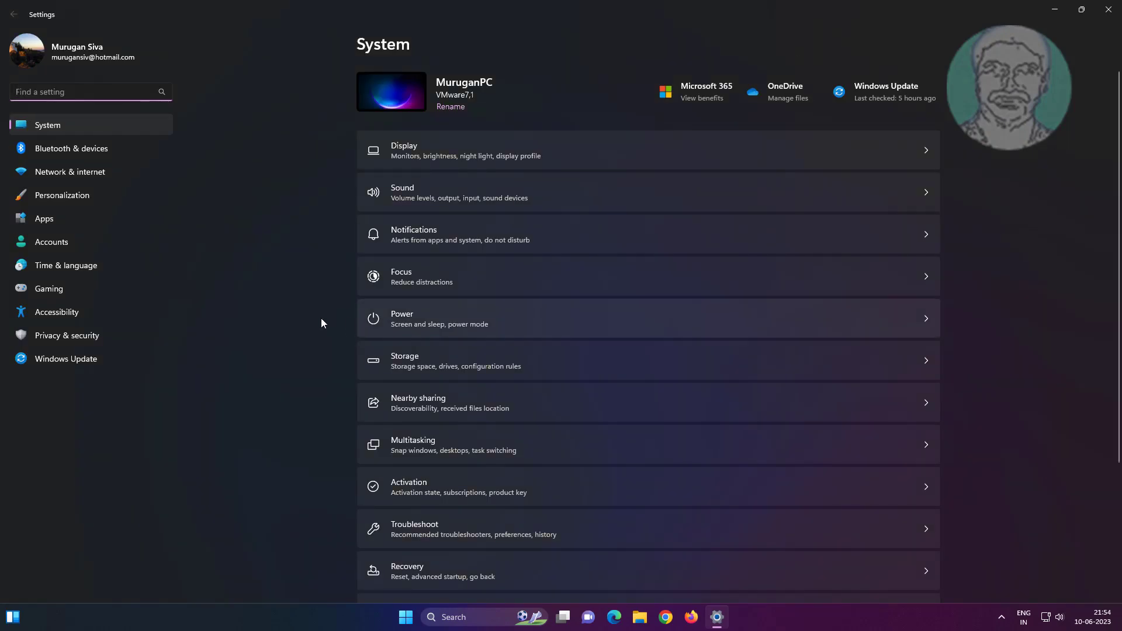
{"action": "mouse_move", "coordinate": [67, 335]}
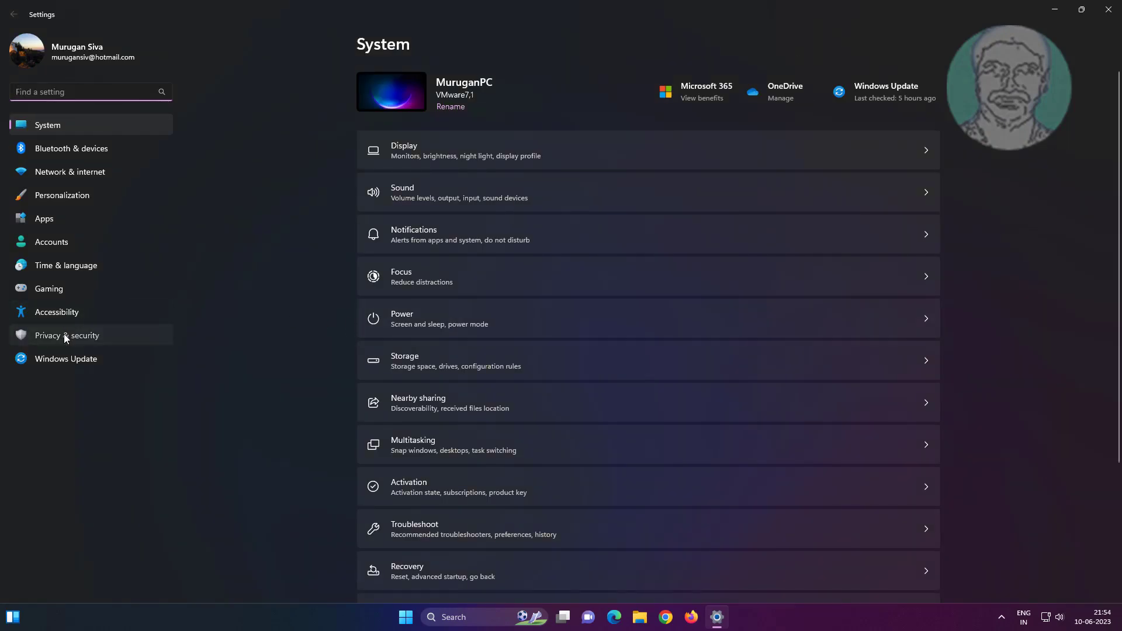
{"action": "left_click", "coordinate": [66, 334]}
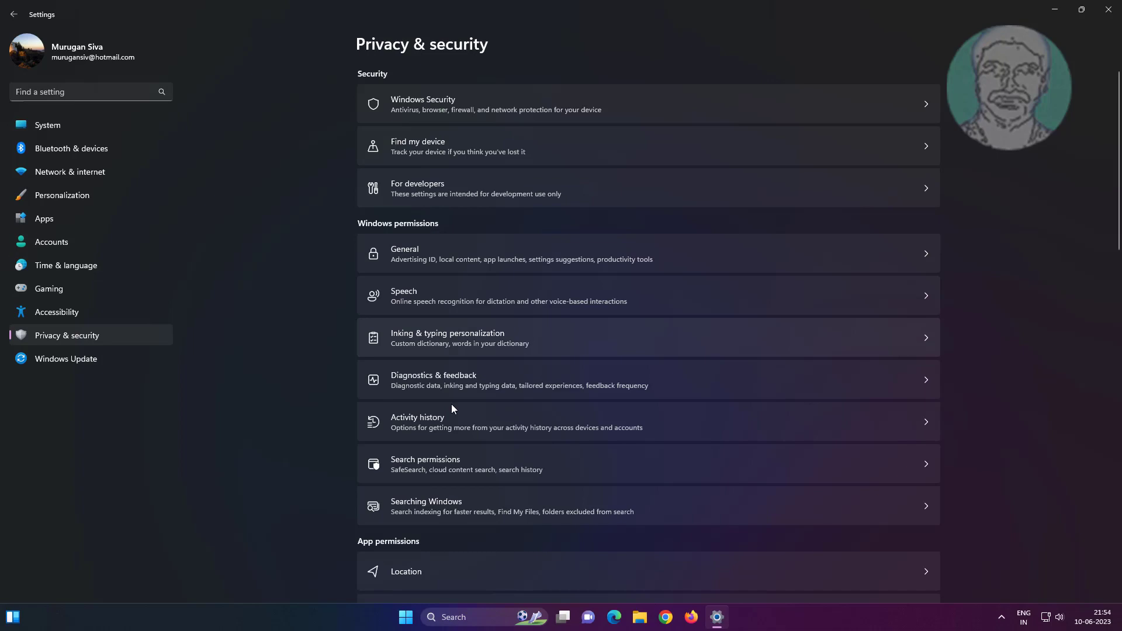
{"action": "scroll", "scroll_direction": "down", "scroll_amount": 3}
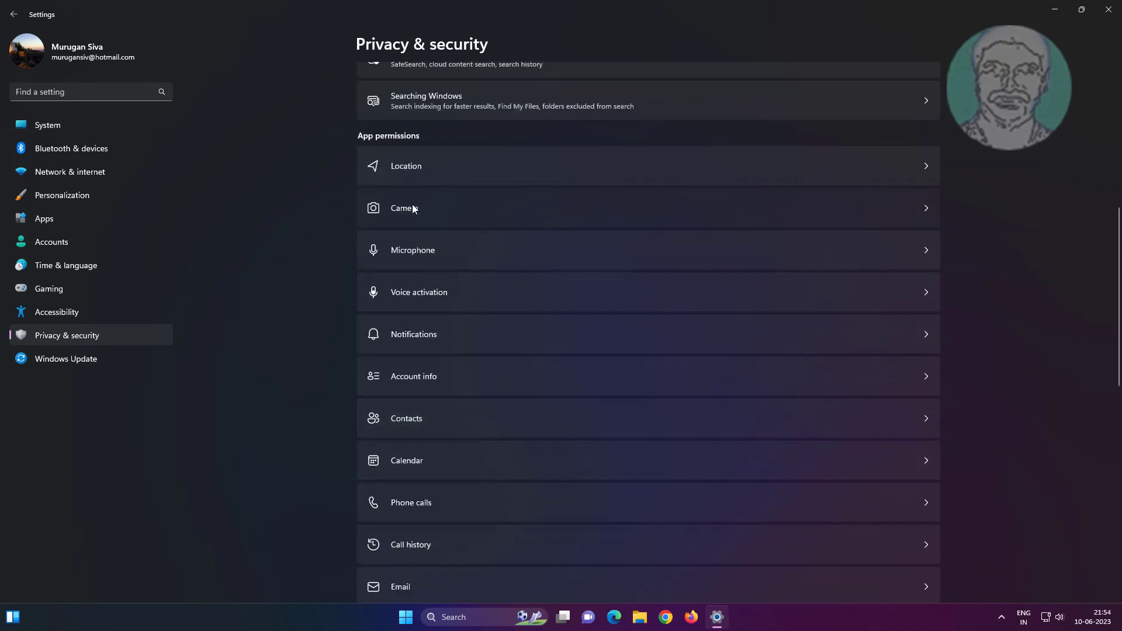
Check that Camera access is On for the device and apps, then close Settings
{"action": "left_click", "coordinate": [405, 208]}
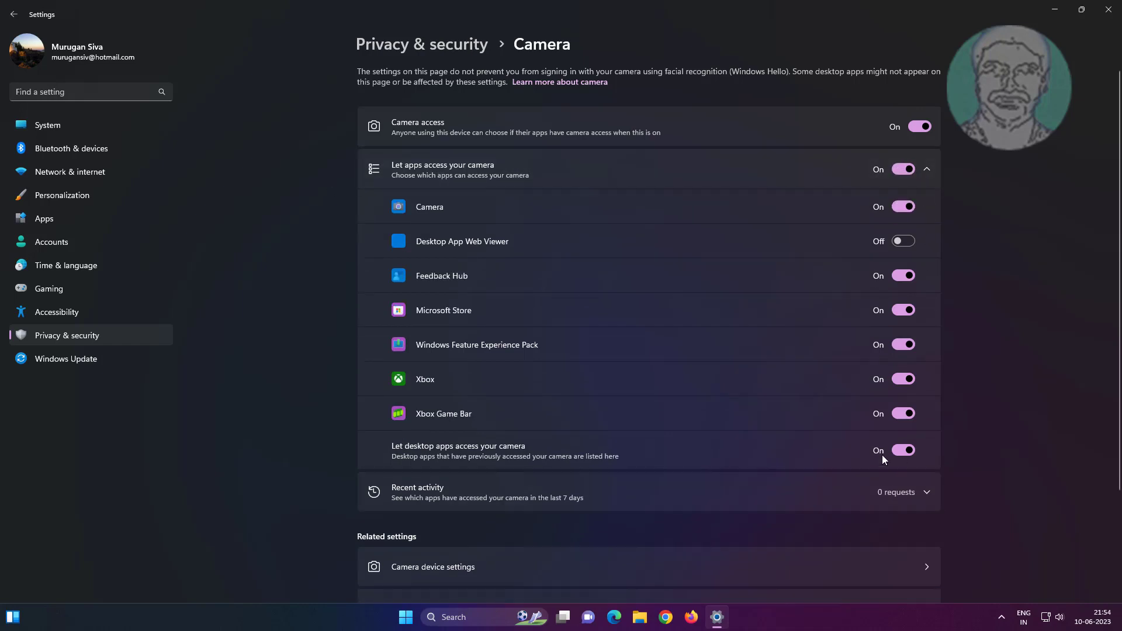
{"action": "mouse_move", "coordinate": [834, 466]}
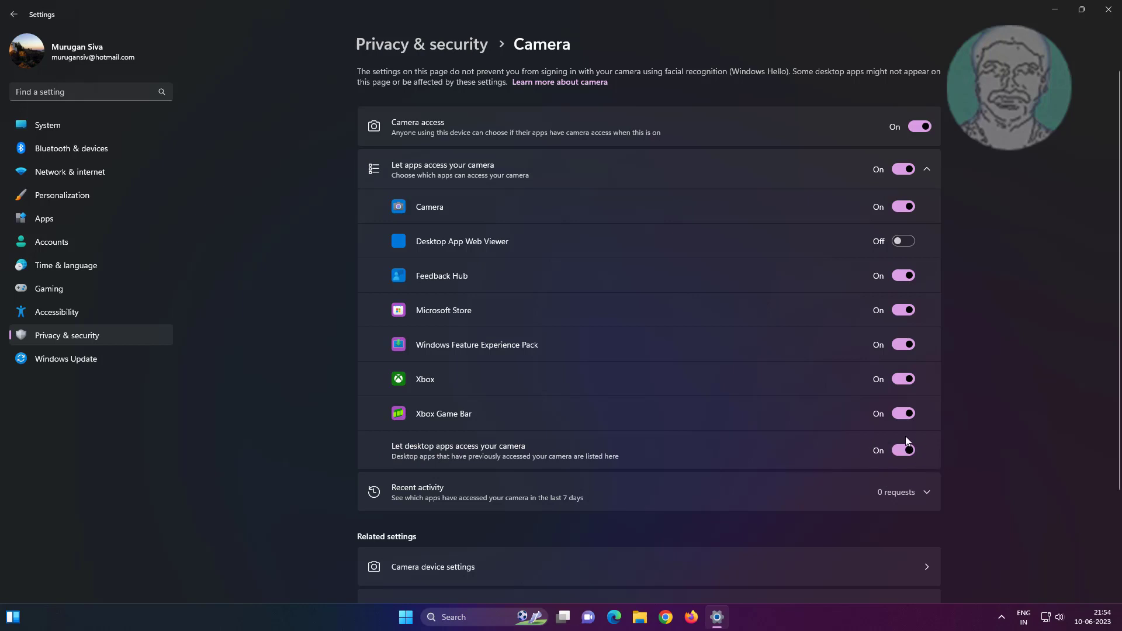
{"action": "mouse_move", "coordinate": [1108, 13]}
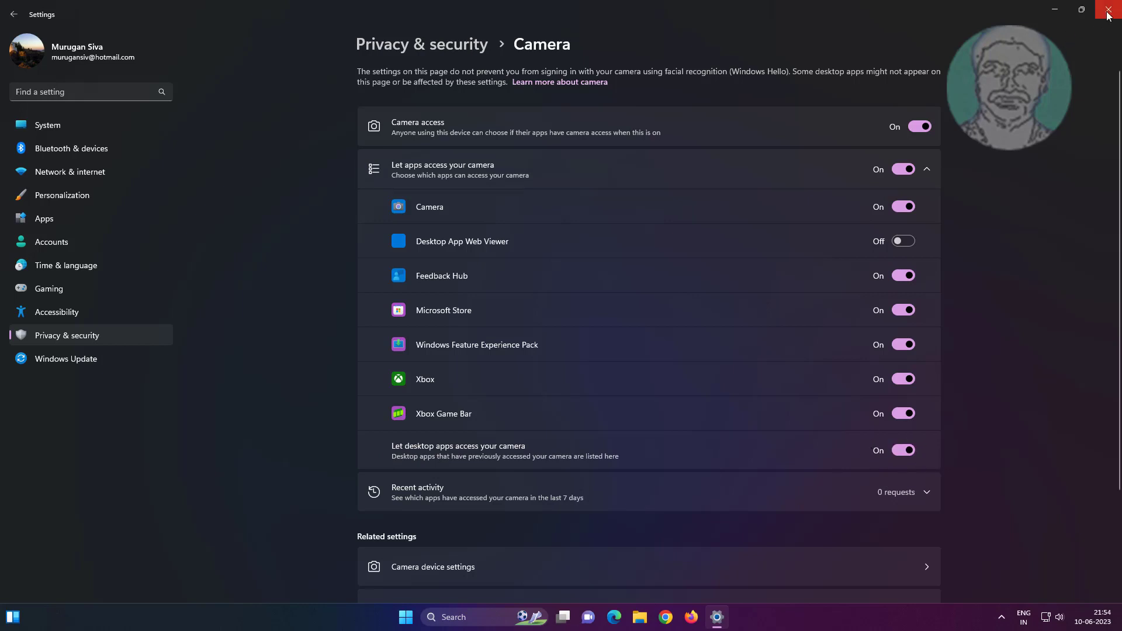
{"action": "left_click", "coordinate": [1108, 14]}
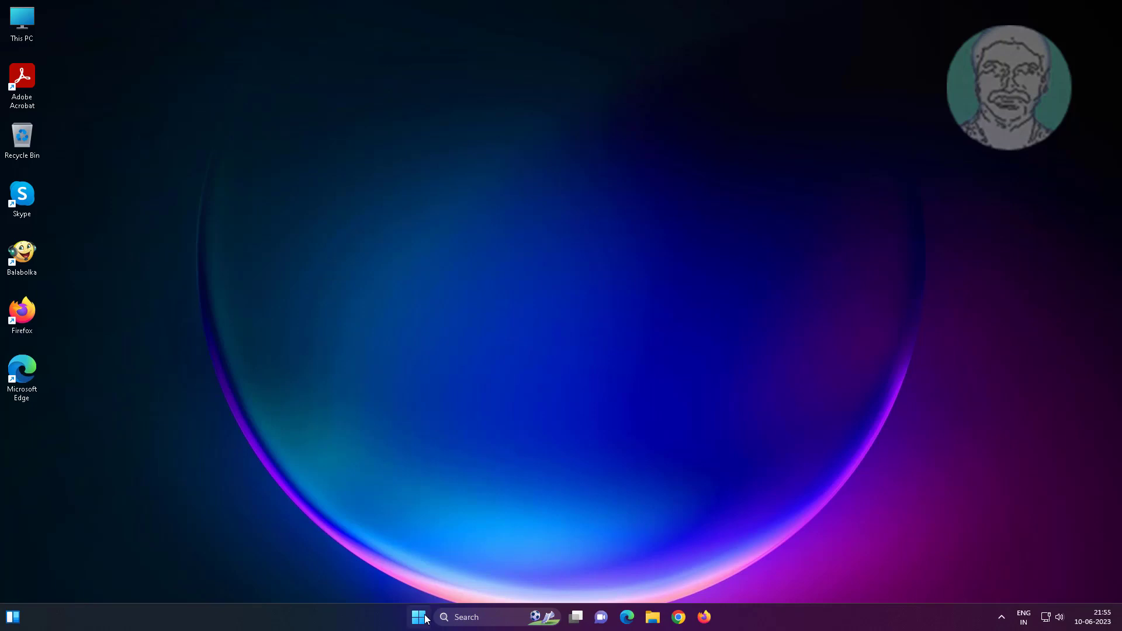
Reopen Settings, search installed apps for 'camera', and open the Camera app's Advanced options
{"action": "left_click", "coordinate": [419, 617]}
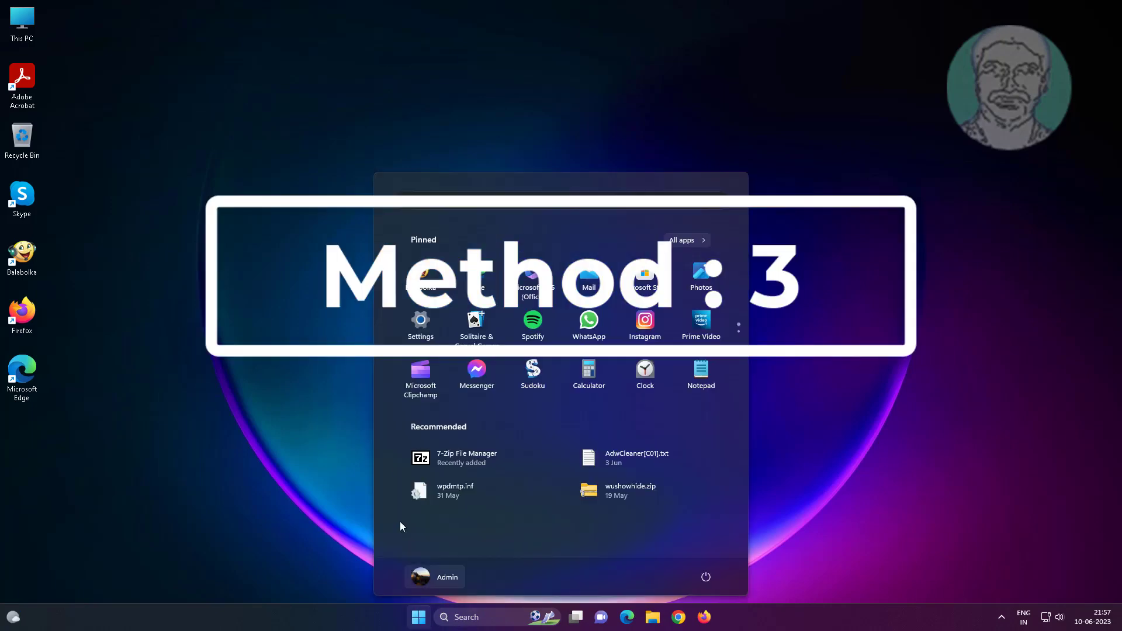
{"action": "left_click", "coordinate": [420, 321]}
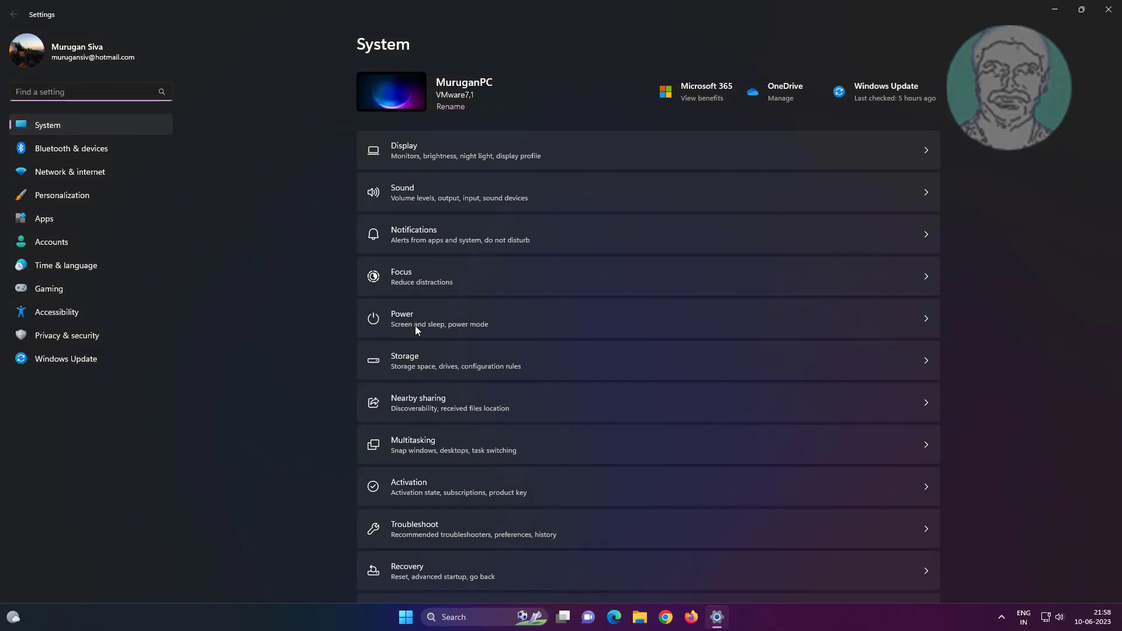
{"action": "mouse_move", "coordinate": [67, 222]}
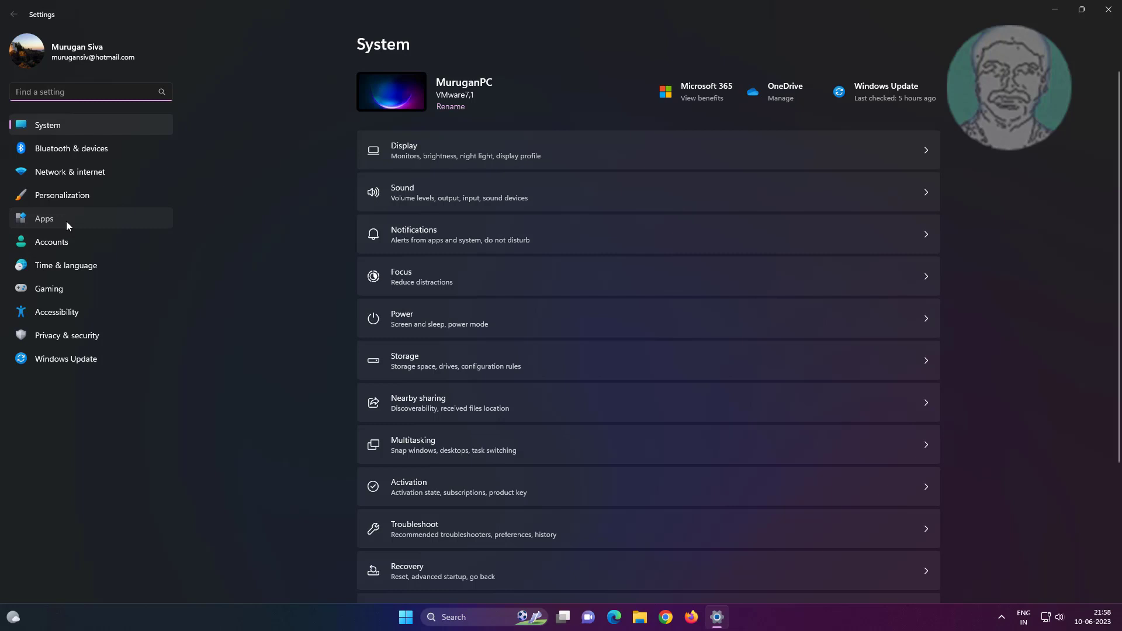
{"action": "left_click", "coordinate": [44, 218]}
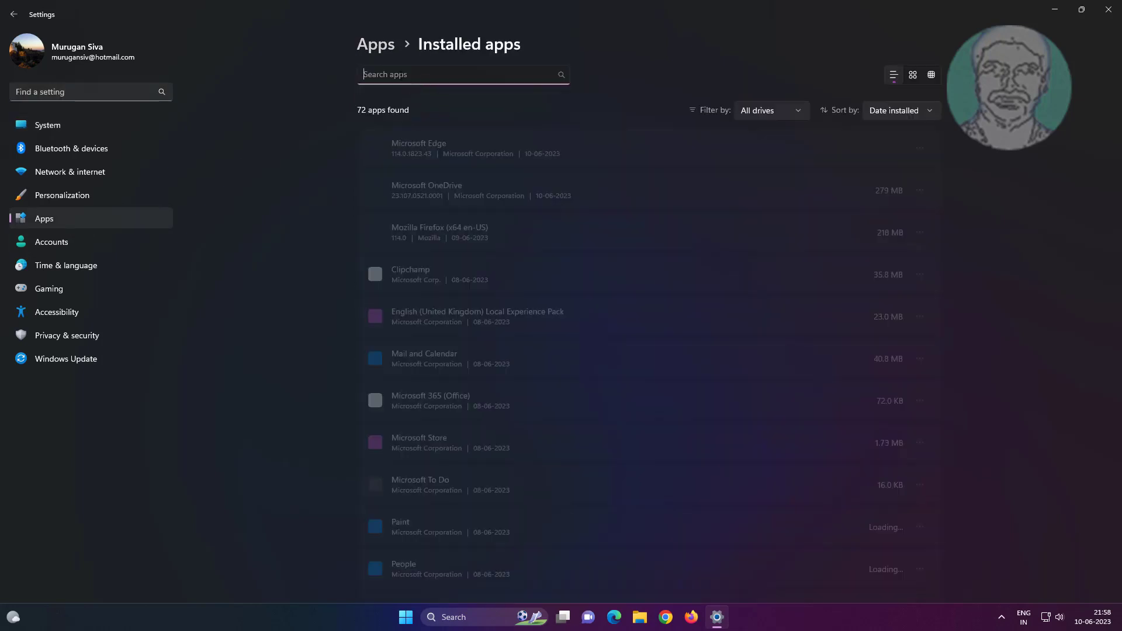
{"action": "type", "text": "camera"}
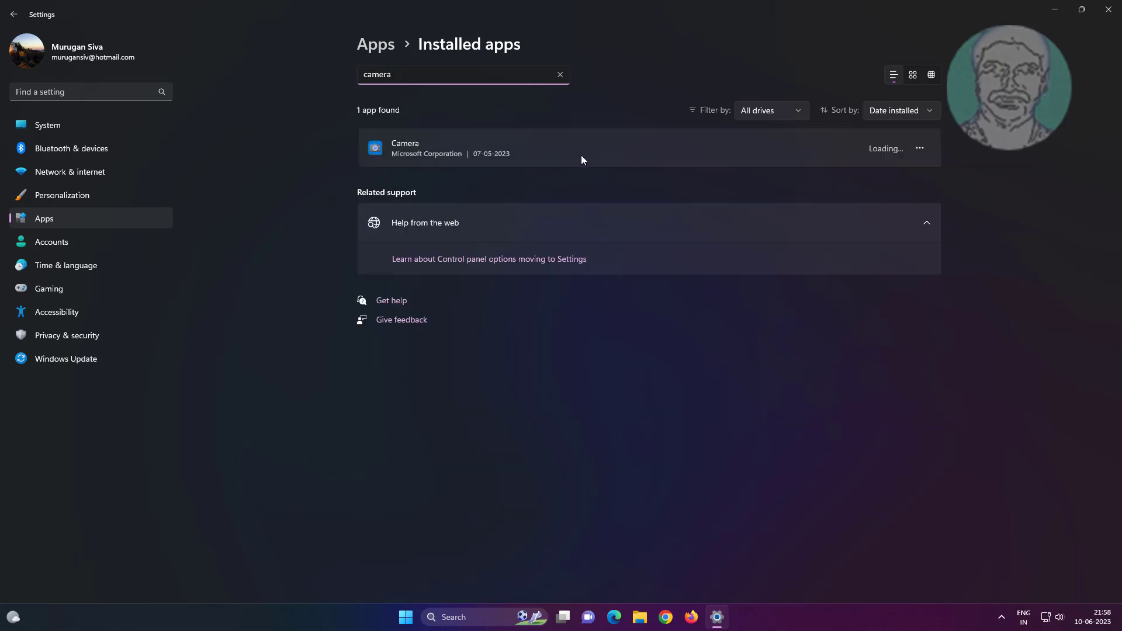
{"action": "left_click", "coordinate": [919, 148]}
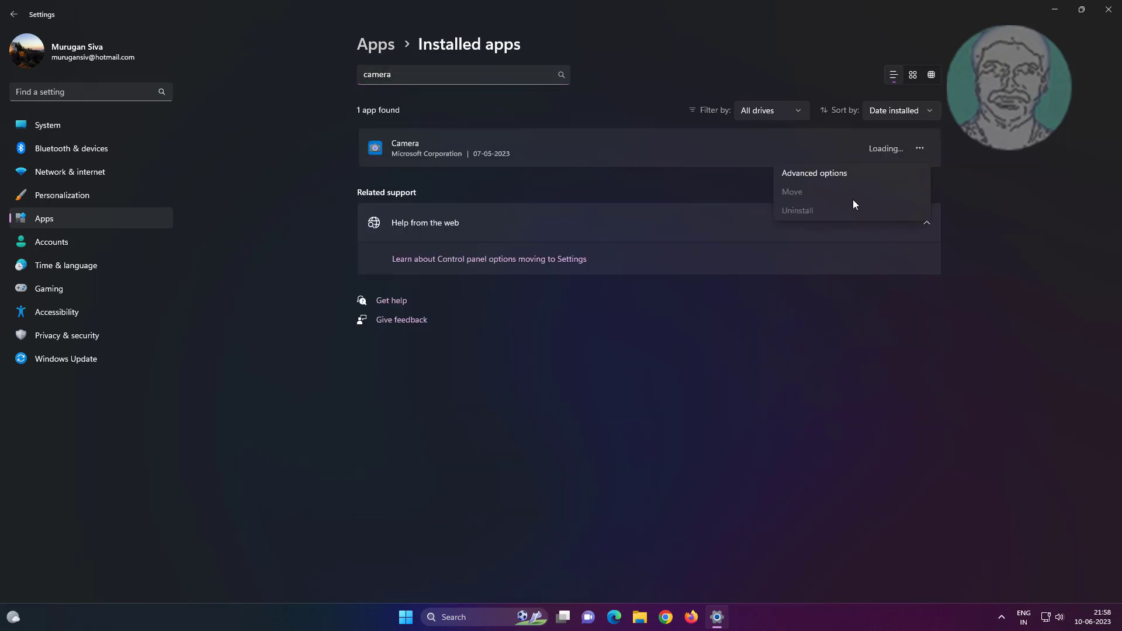
{"action": "left_click", "coordinate": [813, 173]}
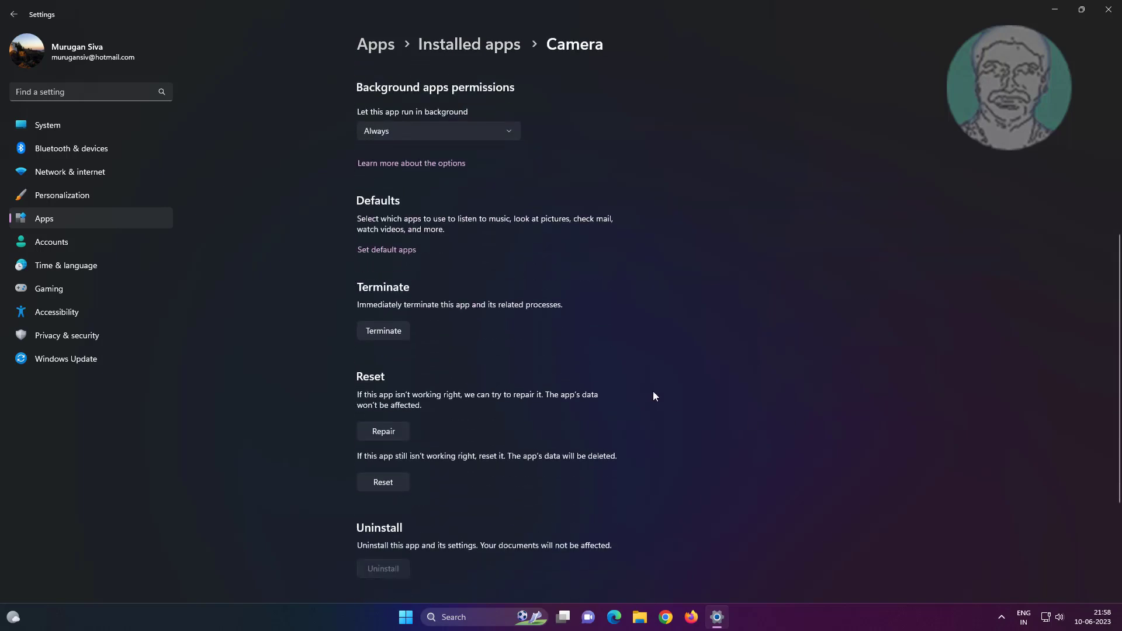
Repair the Camera app, then reset it from its Advanced options
{"action": "scroll", "scroll_direction": "down", "scroll_amount": 3}
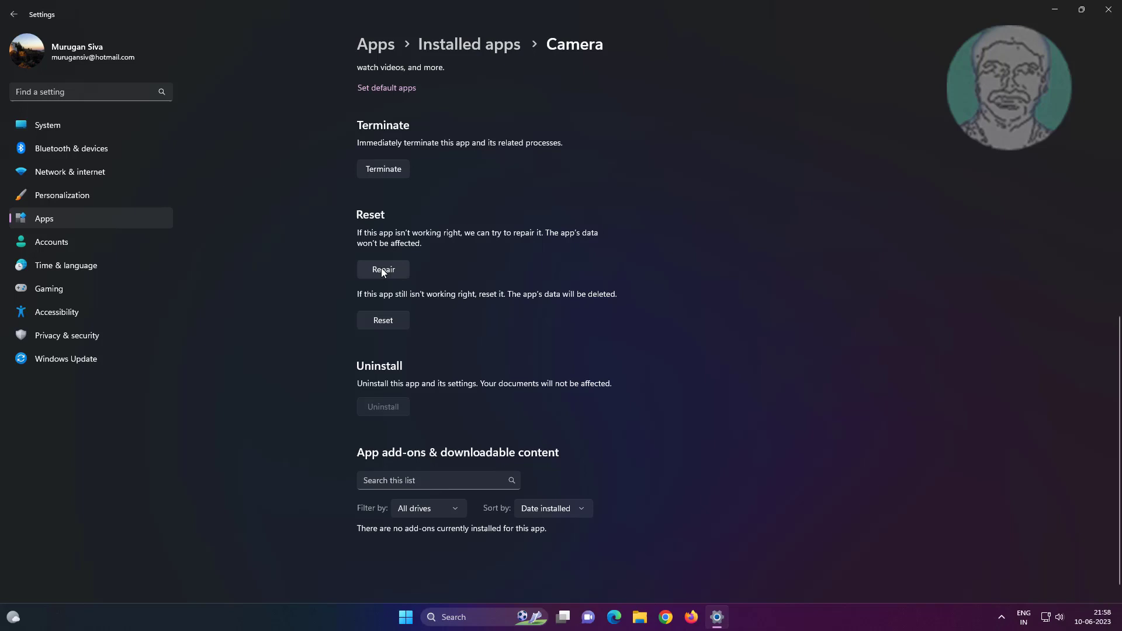
{"action": "left_click", "coordinate": [383, 270]}
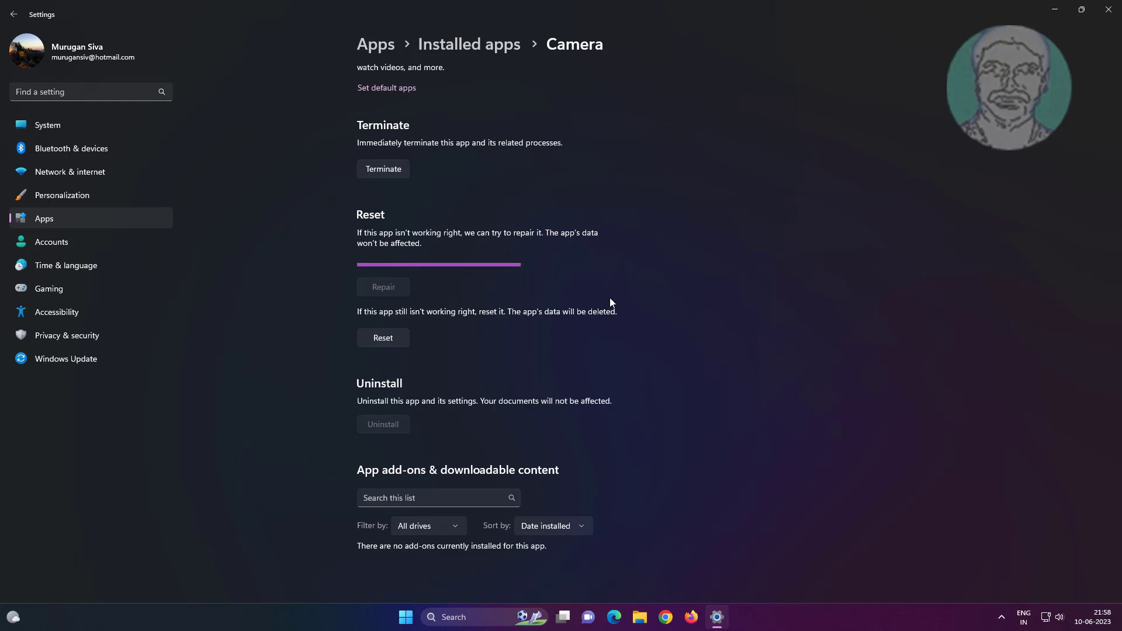
{"action": "left_click", "coordinate": [383, 337]}
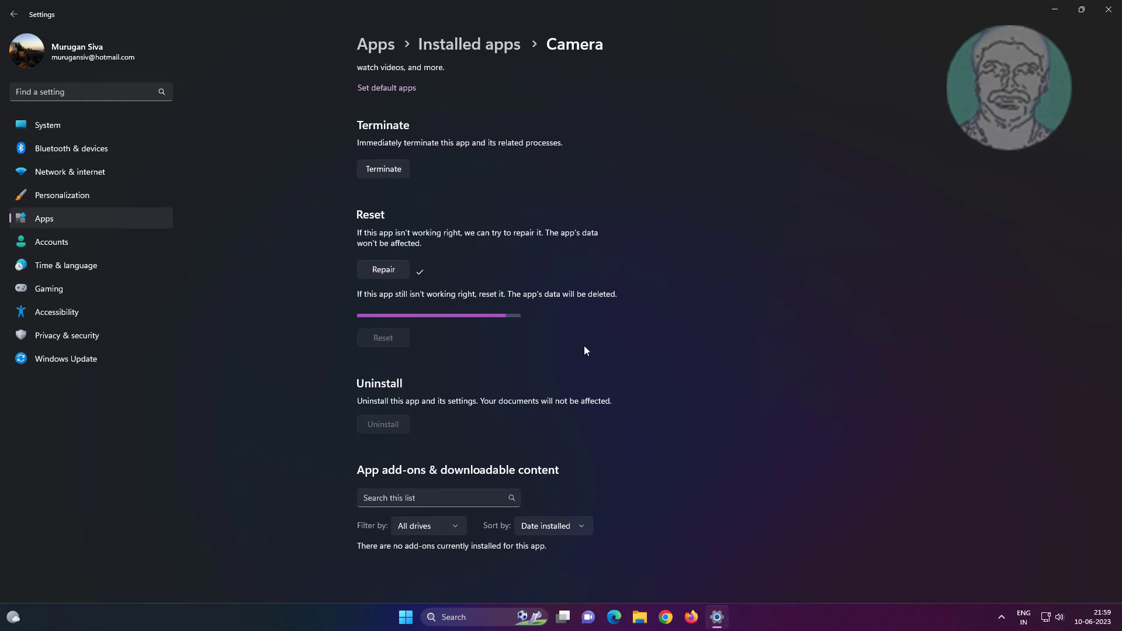
{"action": "left_click", "coordinate": [383, 337]}
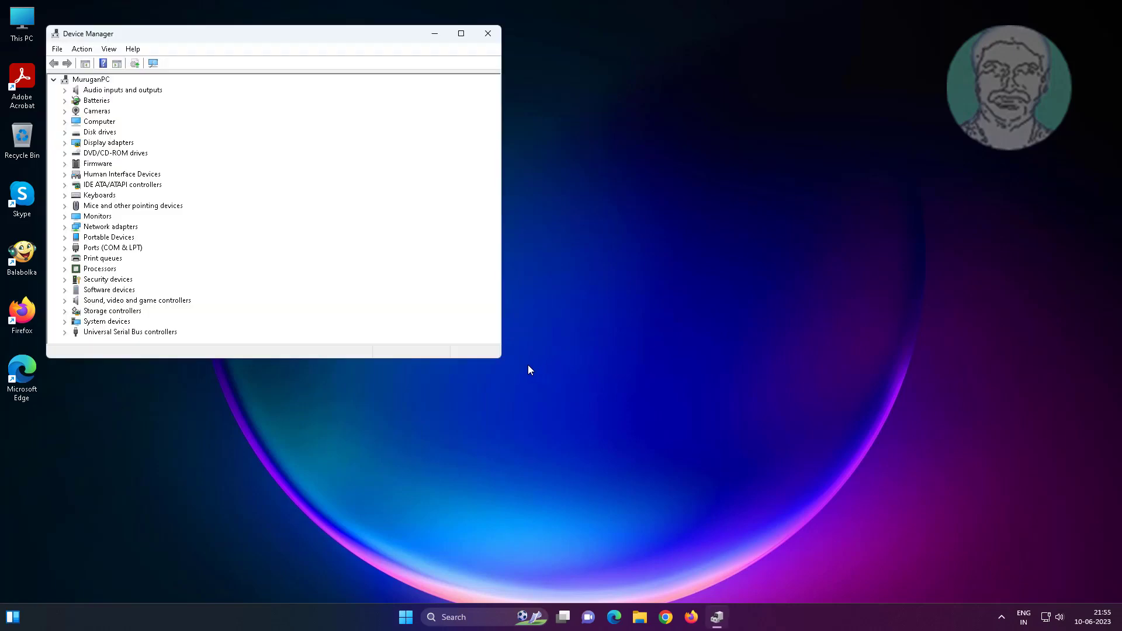
{"action": "mouse_move", "coordinate": [109, 205]}
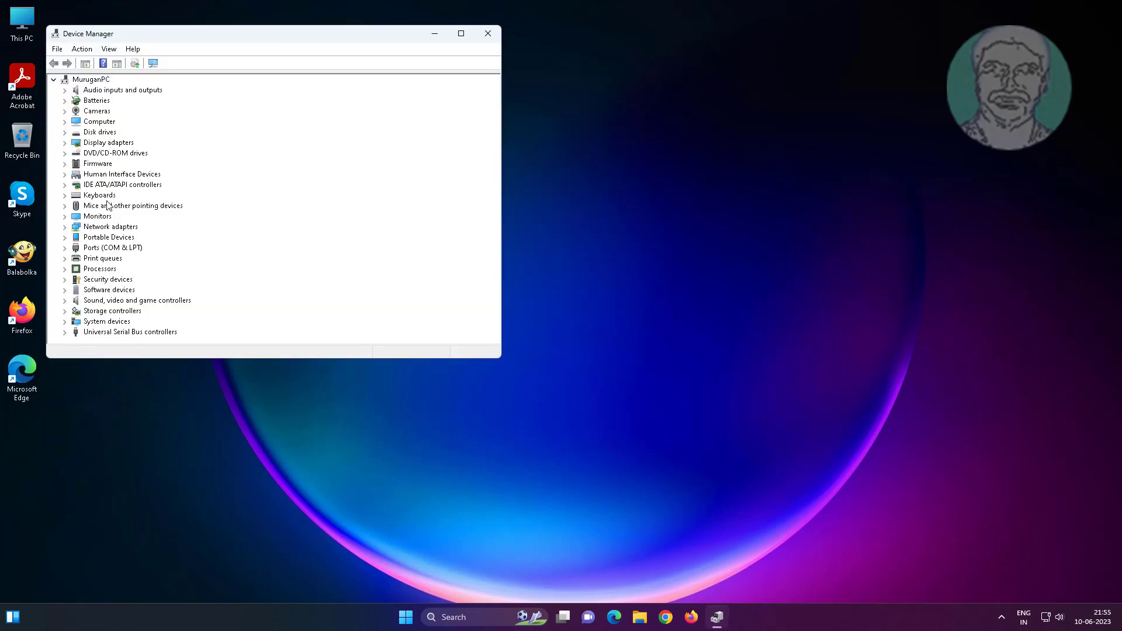
Update the USB CAMERA driver under Cameras, dismiss the already-installed result, and close Device Manager
{"action": "left_click", "coordinate": [97, 111]}
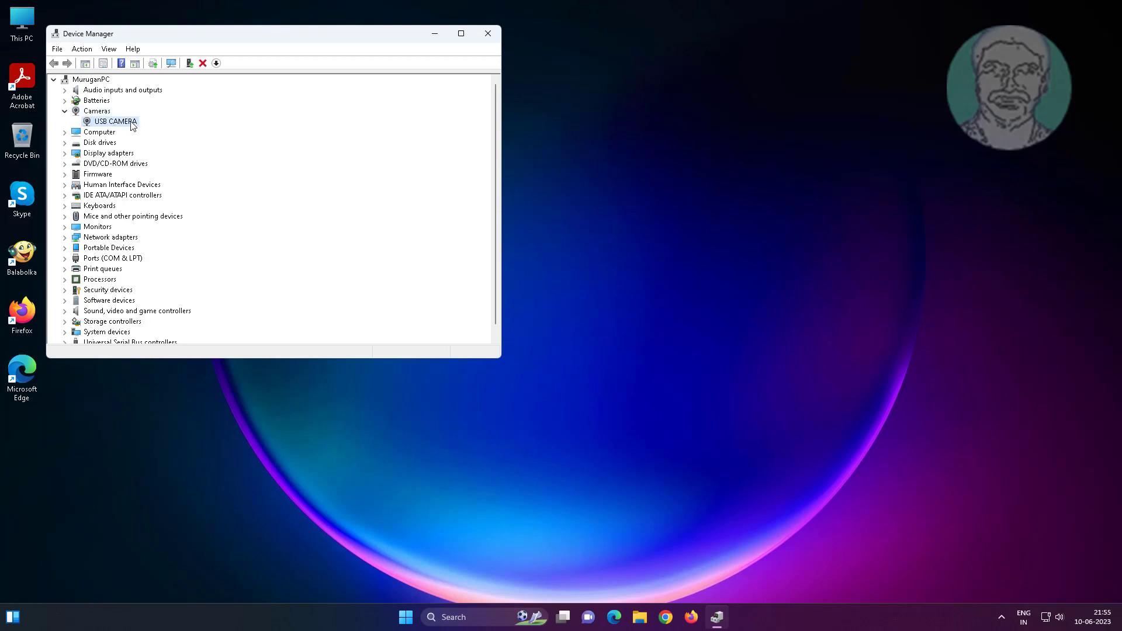
{"action": "double_click", "coordinate": [115, 121]}
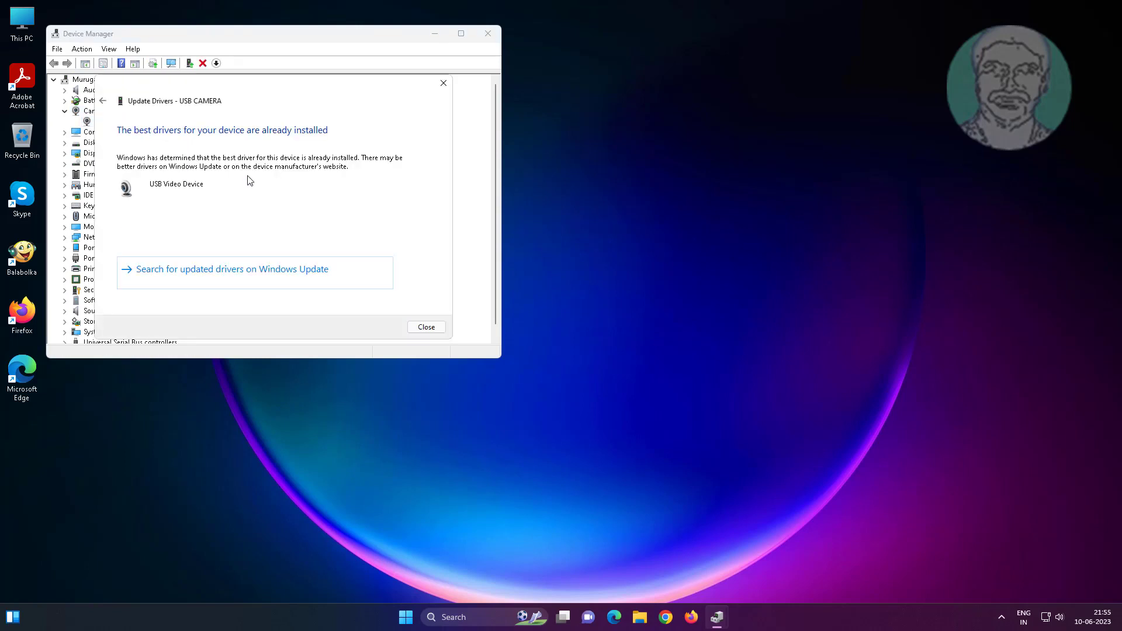
{"action": "left_click", "coordinate": [425, 327]}
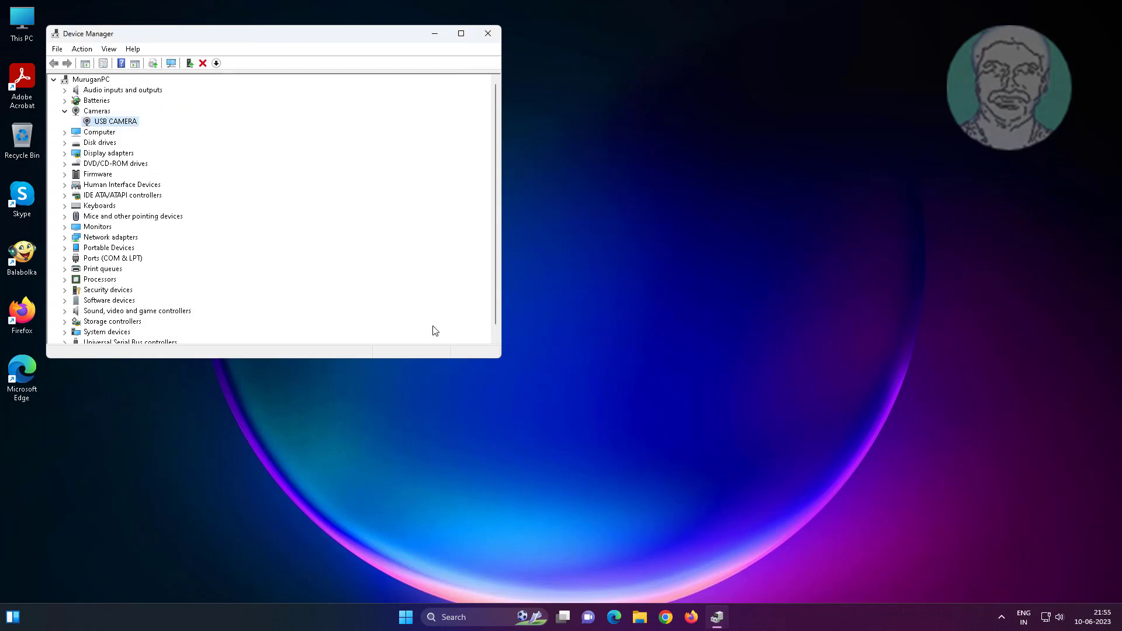
{"action": "left_click", "coordinate": [488, 33]}
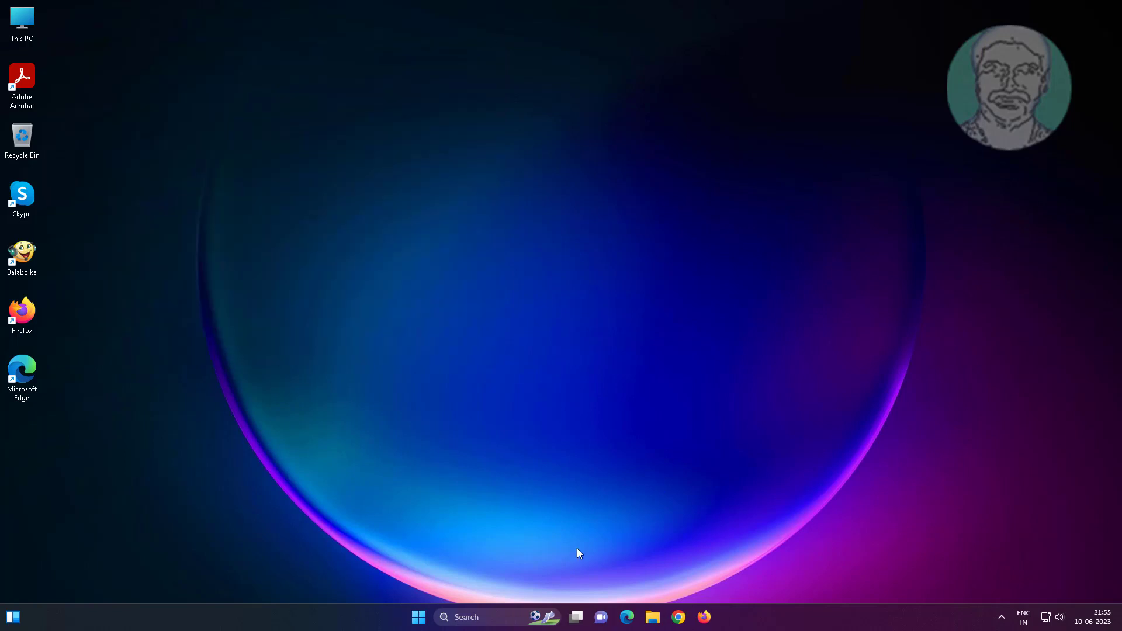
{"action": "mouse_move", "coordinate": [539, 544]}
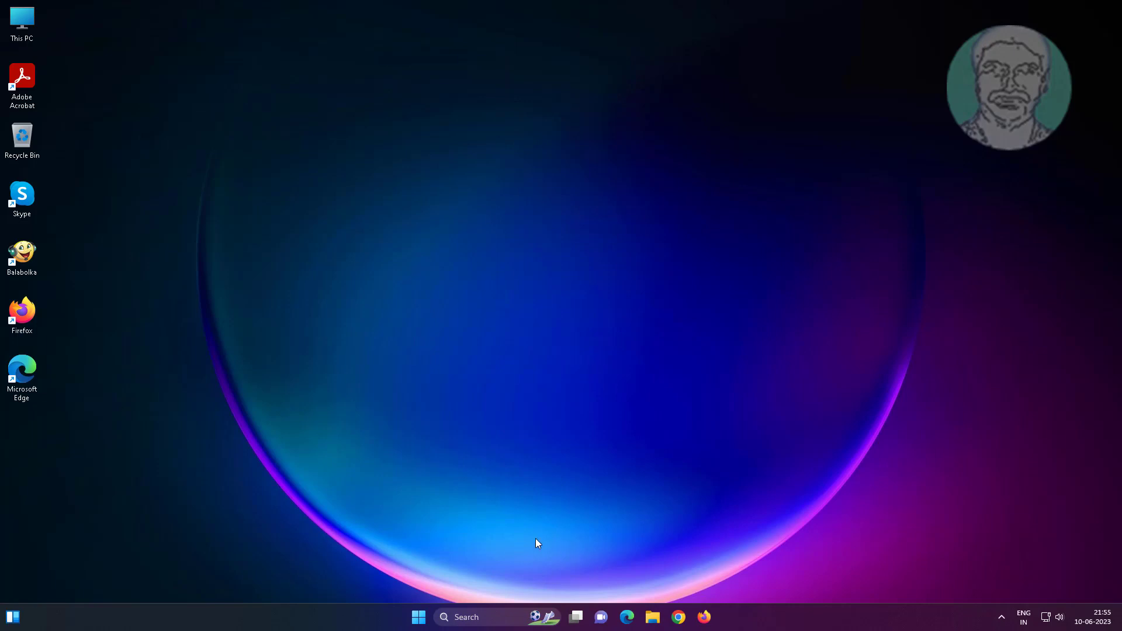
Open Device Manager from the Start button's right-click menu
{"action": "right_click", "coordinate": [418, 617]}
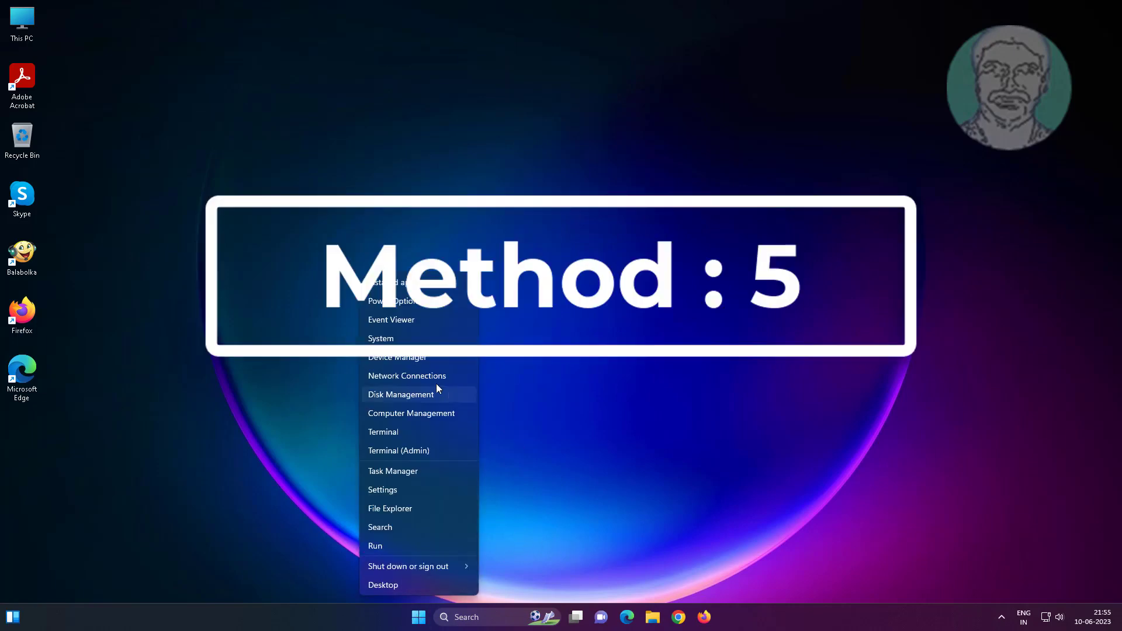
{"action": "left_click", "coordinate": [397, 357]}
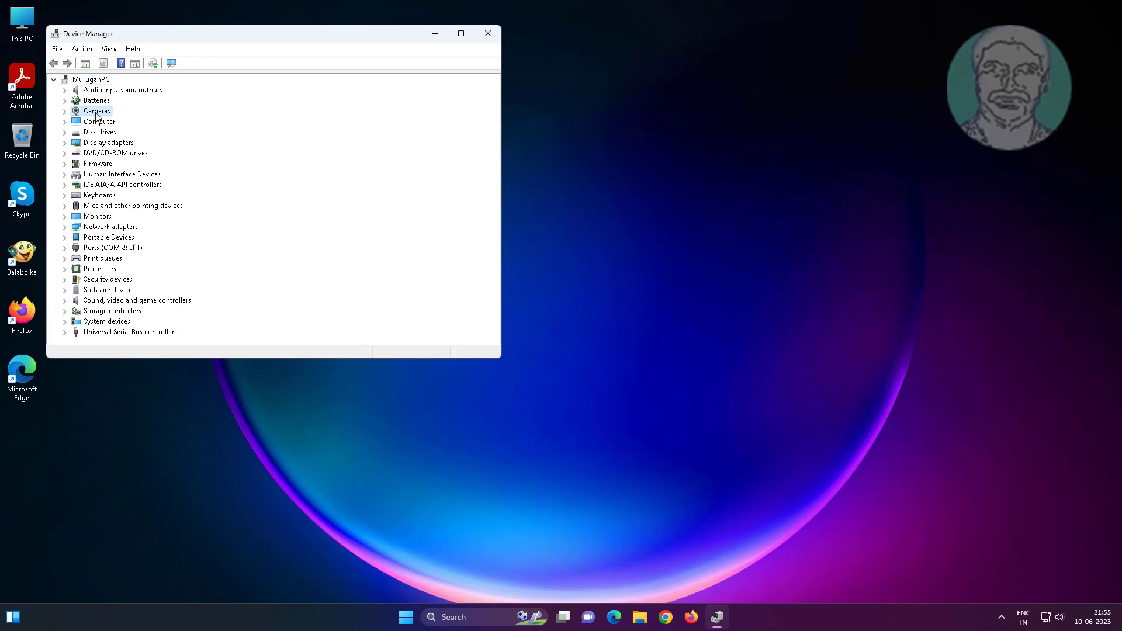
Uninstall the USB CAMERA device, confirm the removal, and close Device Manager
{"action": "right_click", "coordinate": [111, 122]}
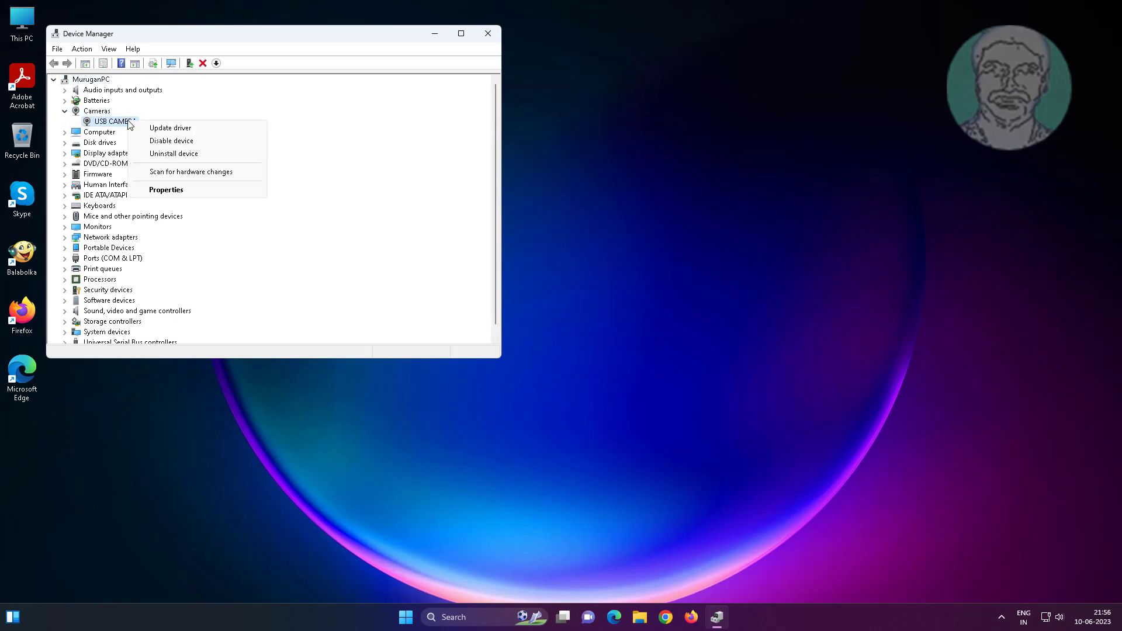
{"action": "left_click", "coordinate": [173, 153]}
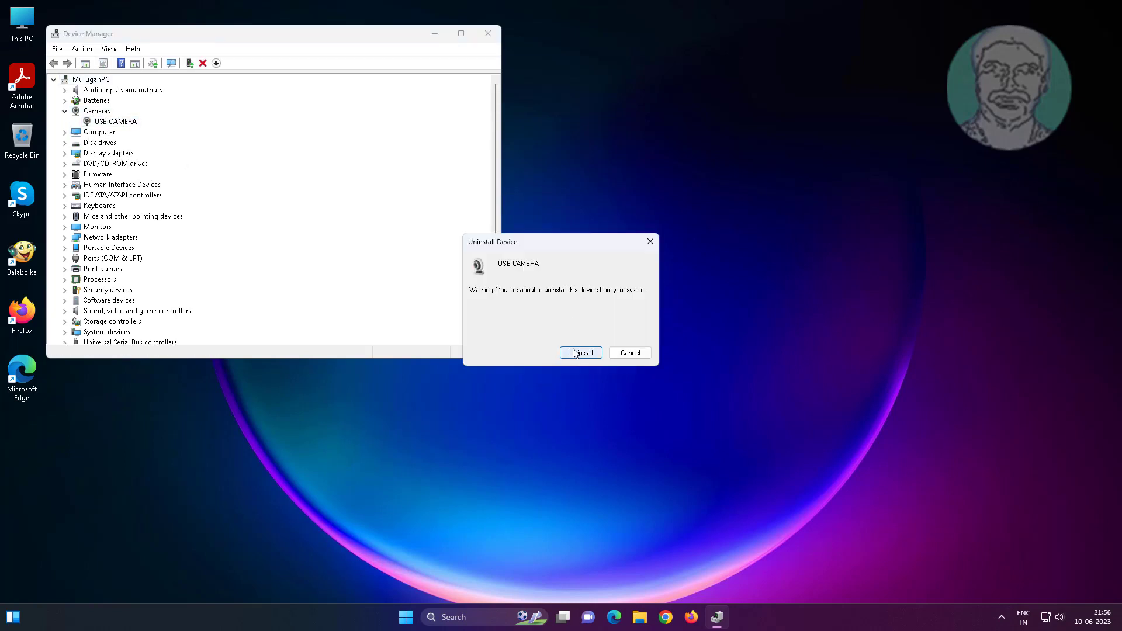
{"action": "left_click", "coordinate": [580, 352]}
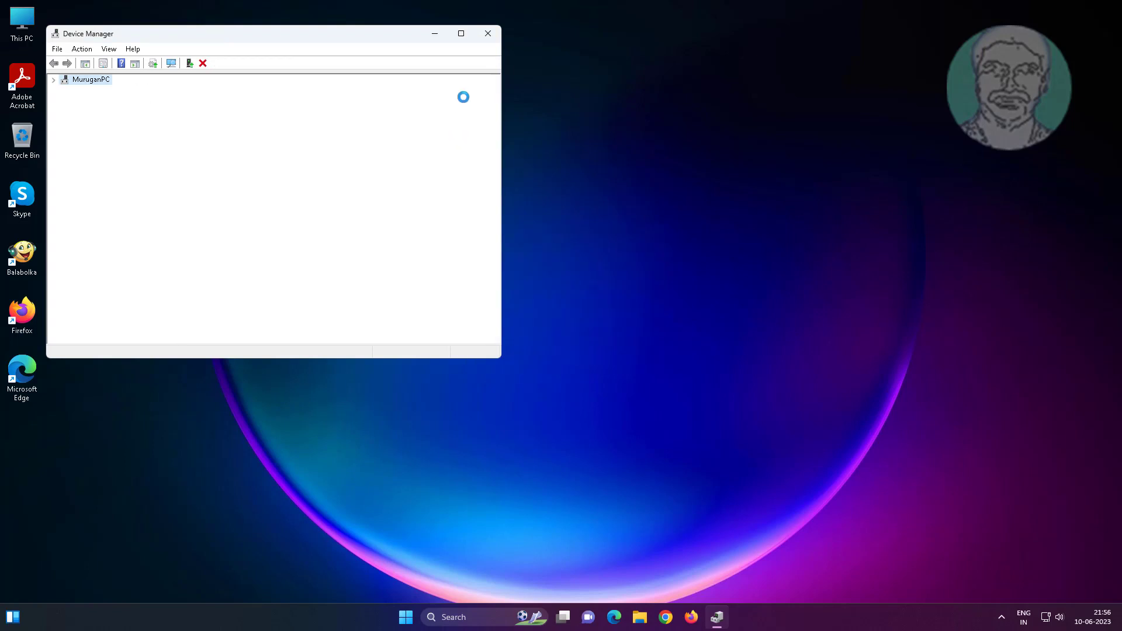
{"action": "left_click", "coordinate": [487, 34]}
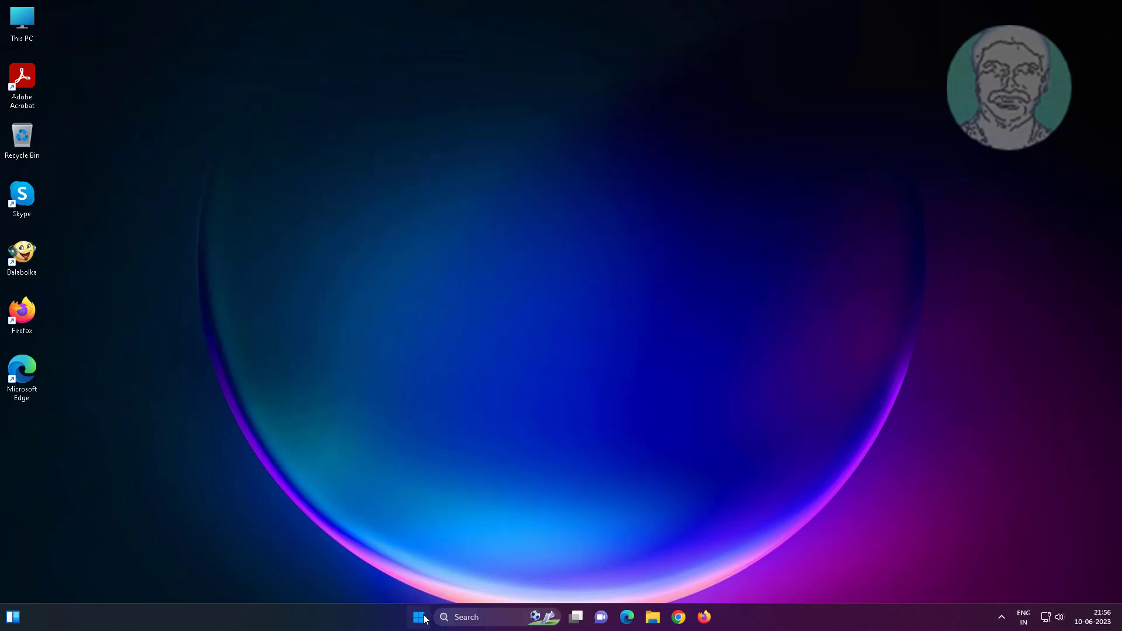